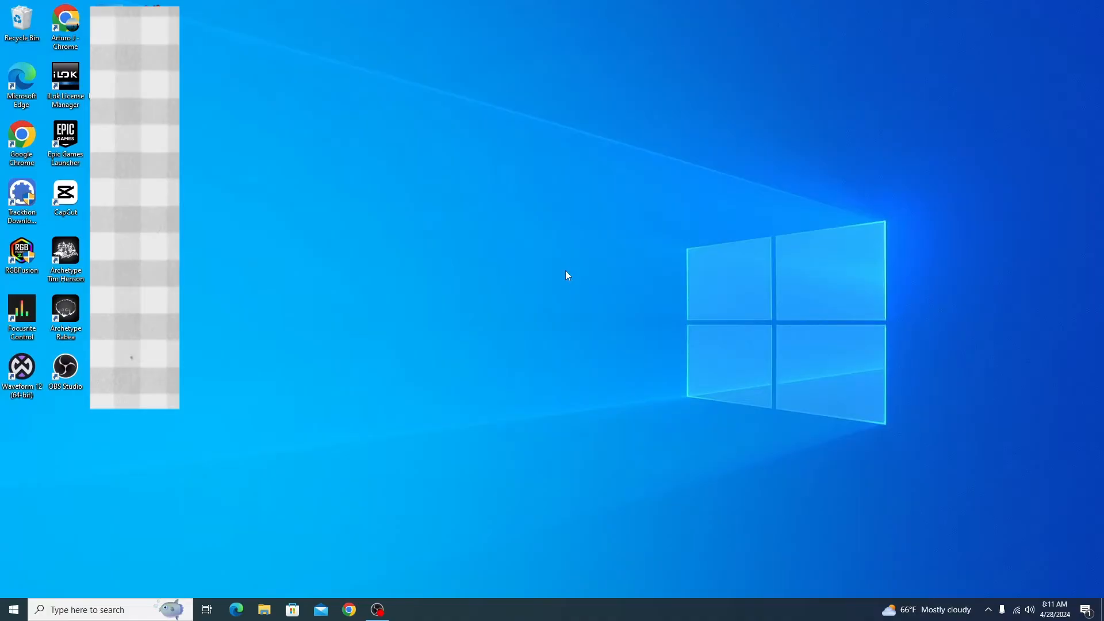
Step: Launch Focusrite Control from its desktop shortcut
{"action": "left_click", "coordinate": [64, 255]}
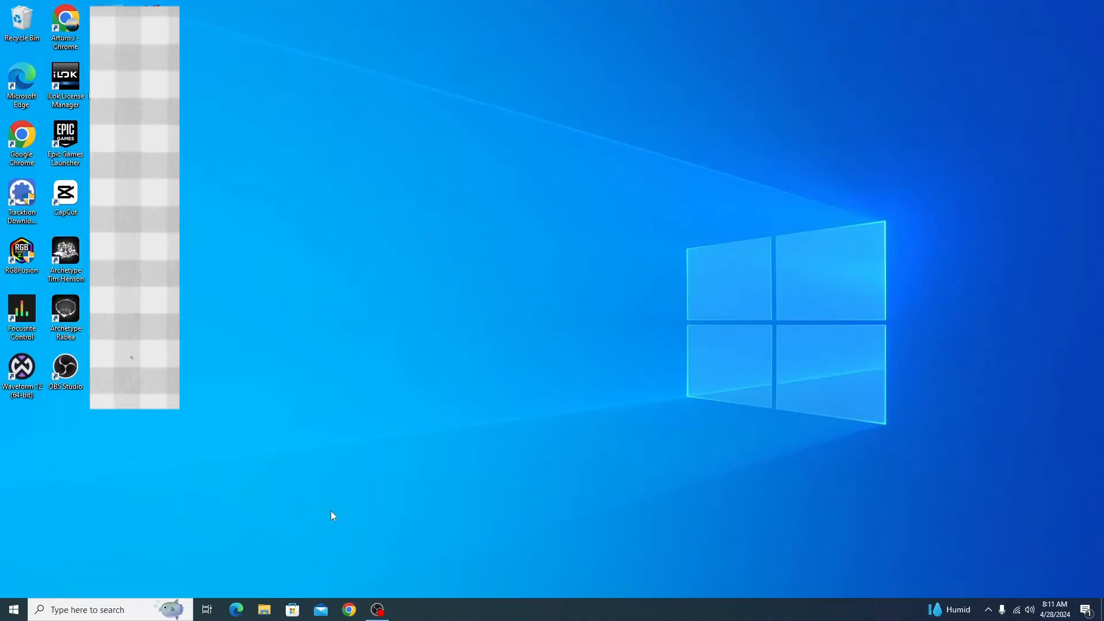
{"action": "mouse_move", "coordinate": [261, 454]}
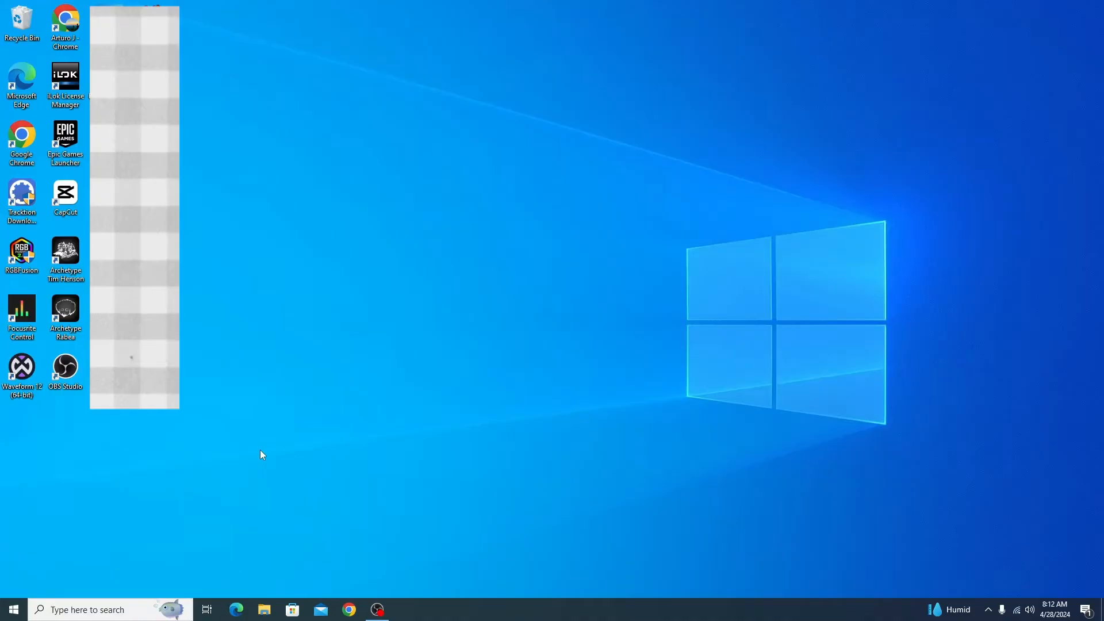
{"action": "left_click", "coordinate": [21, 369]}
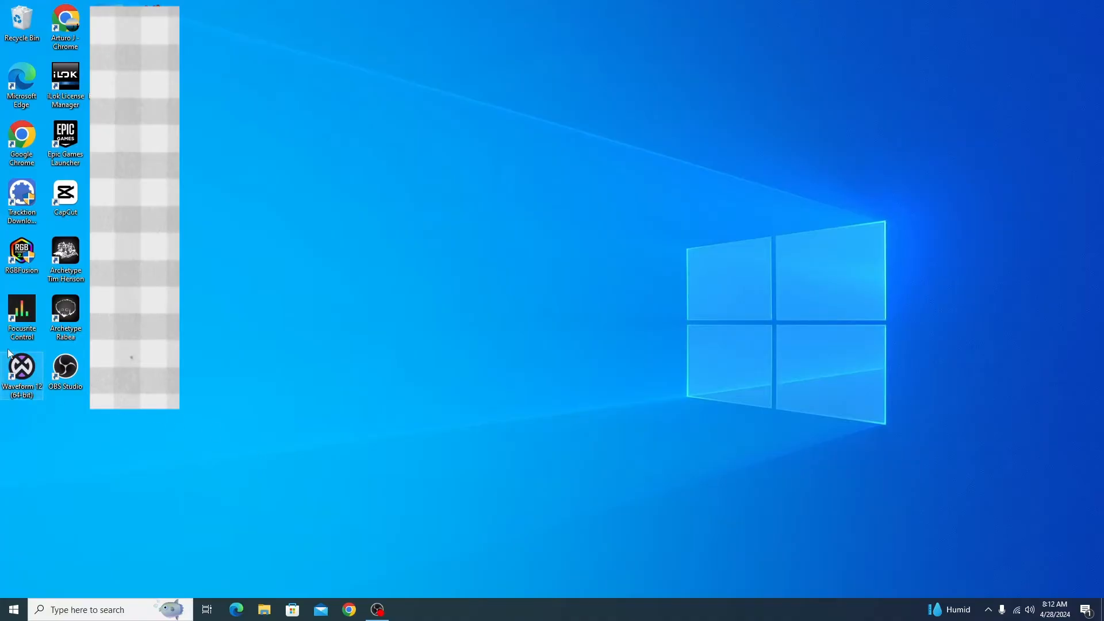
{"action": "double_click", "coordinate": [22, 313]}
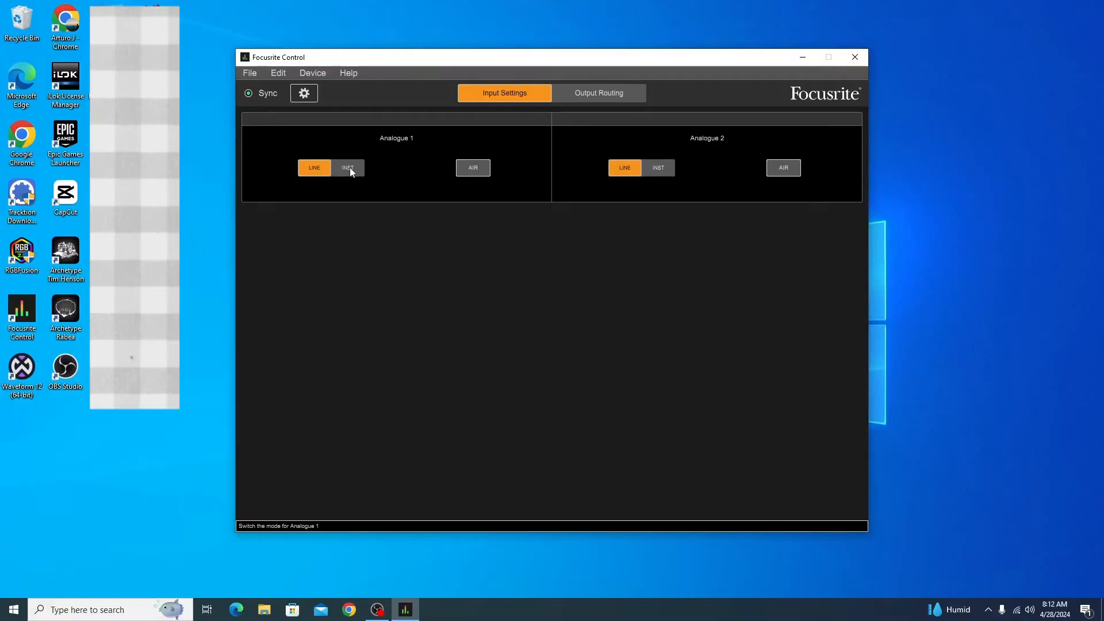
Step: Toggle Analogue 1 to INST and back to LINE, then AIR on and off again
{"action": "left_click", "coordinate": [348, 168]}
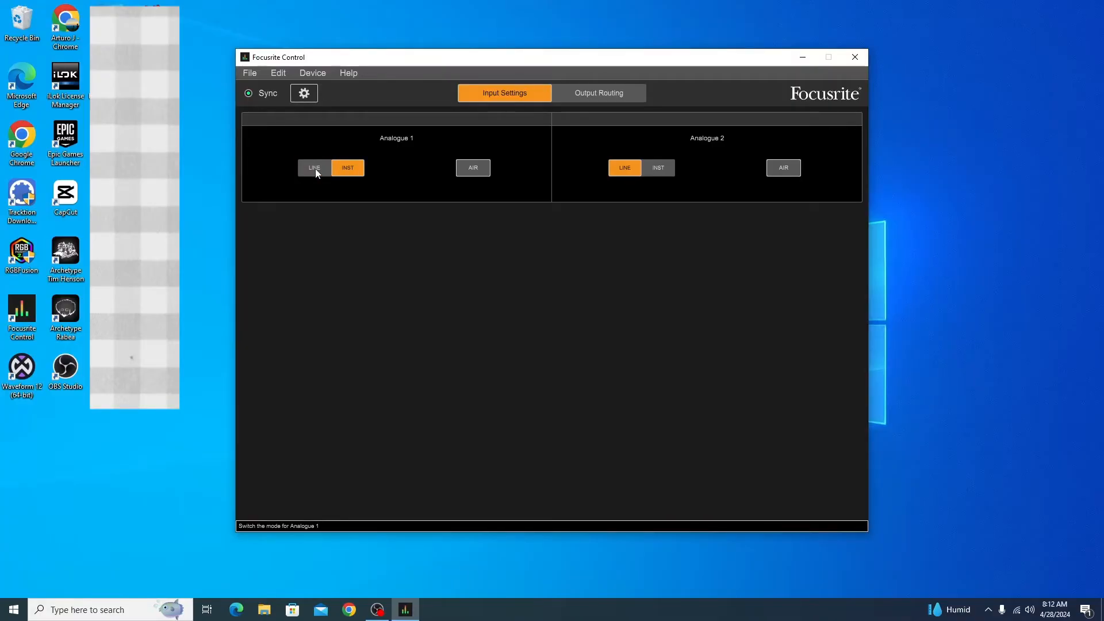
{"action": "left_click", "coordinate": [314, 168]}
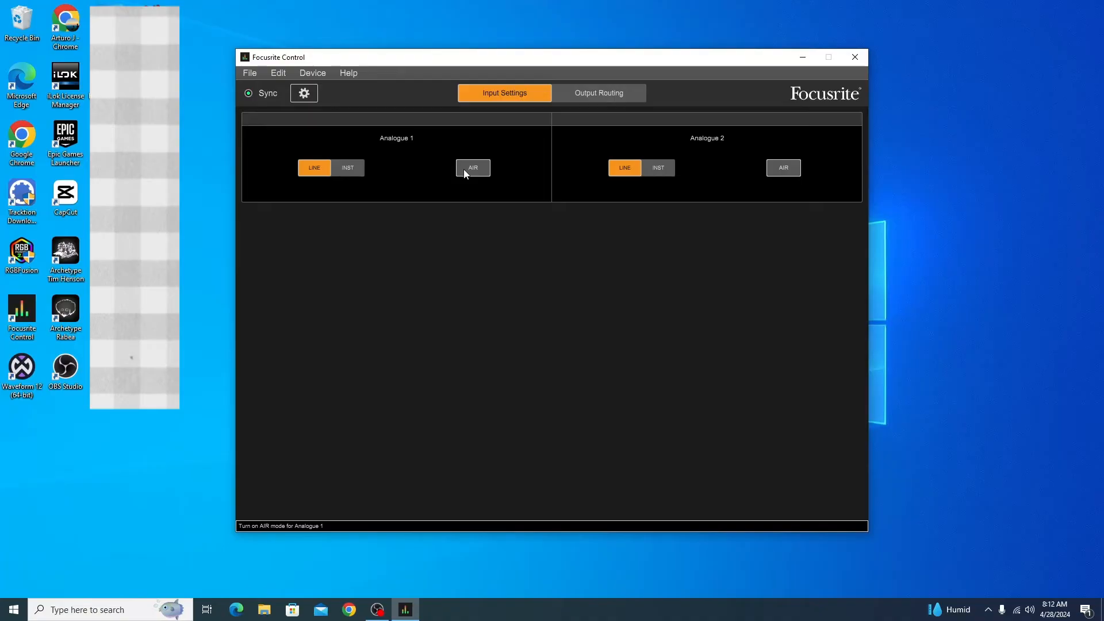
{"action": "left_click", "coordinate": [472, 167]}
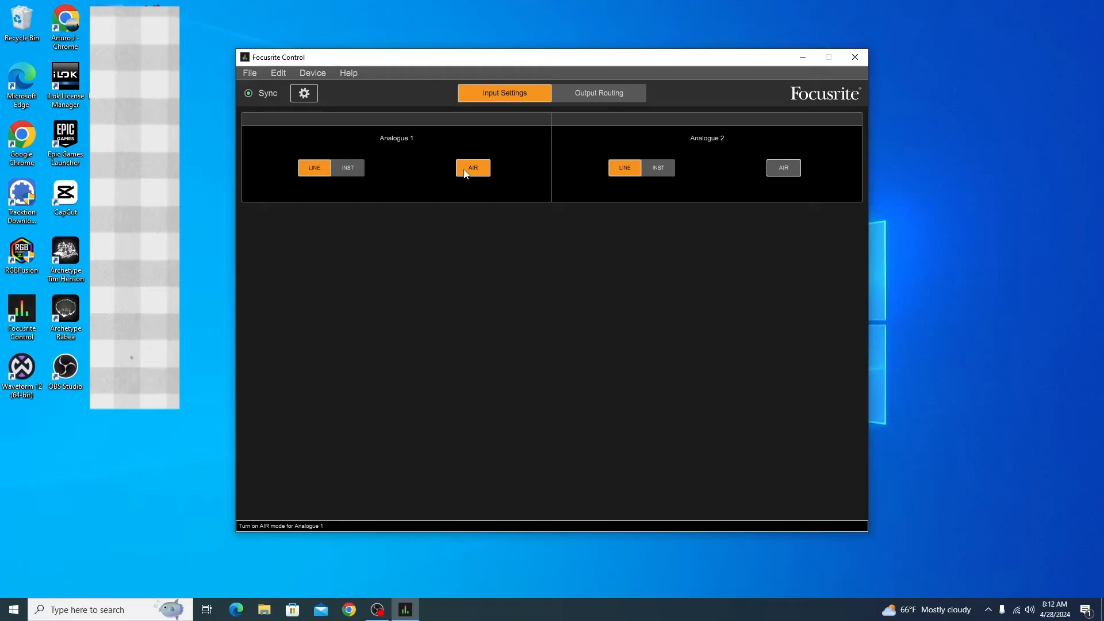
{"action": "left_click", "coordinate": [473, 168]}
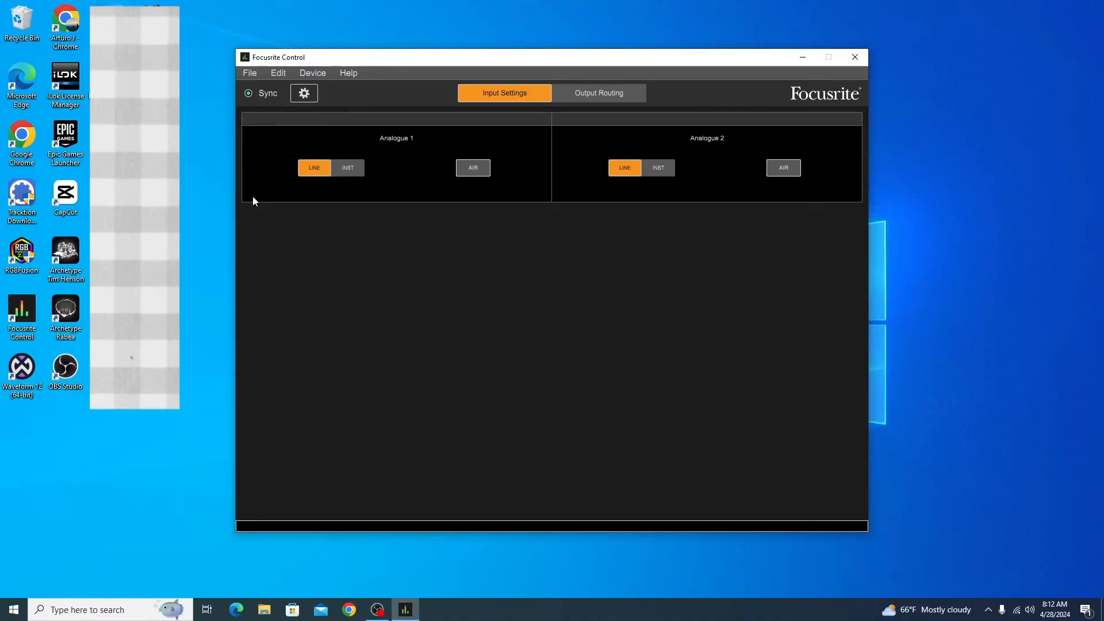
Step: Review the Device menu's sample-rate option, then close Focusrite Control
{"action": "left_click", "coordinate": [312, 73]}
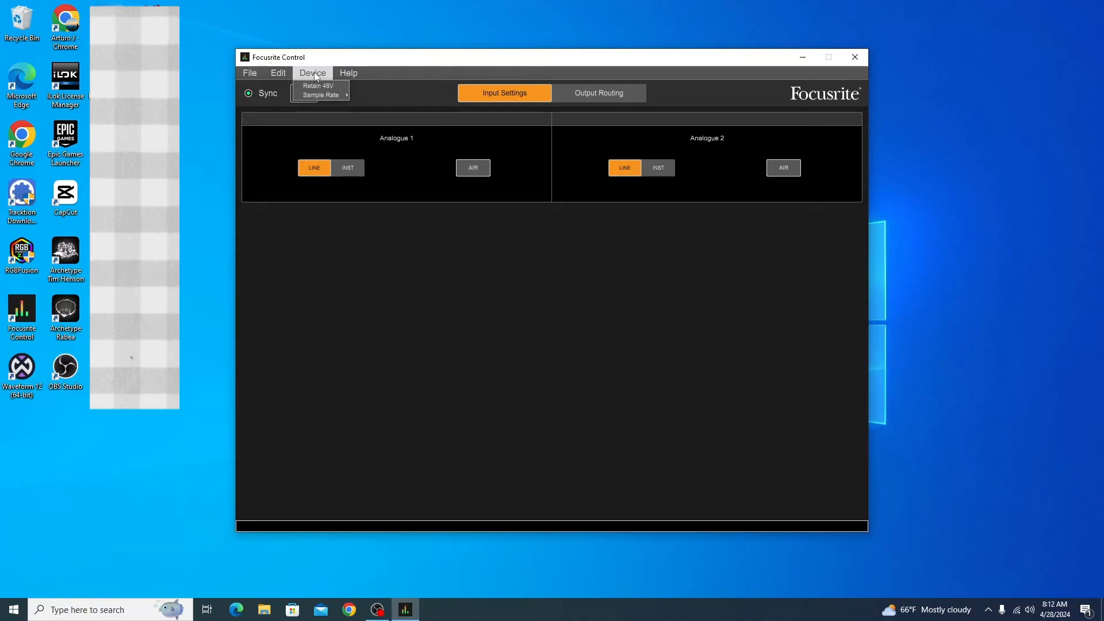
{"action": "left_click", "coordinate": [319, 94]}
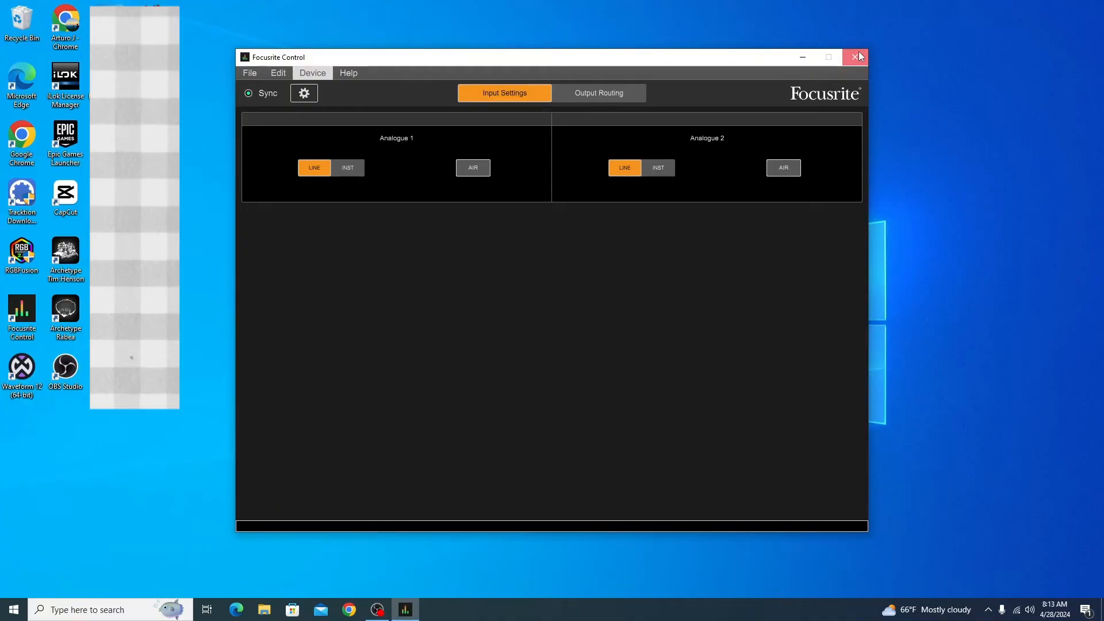
{"action": "left_click", "coordinate": [856, 57]}
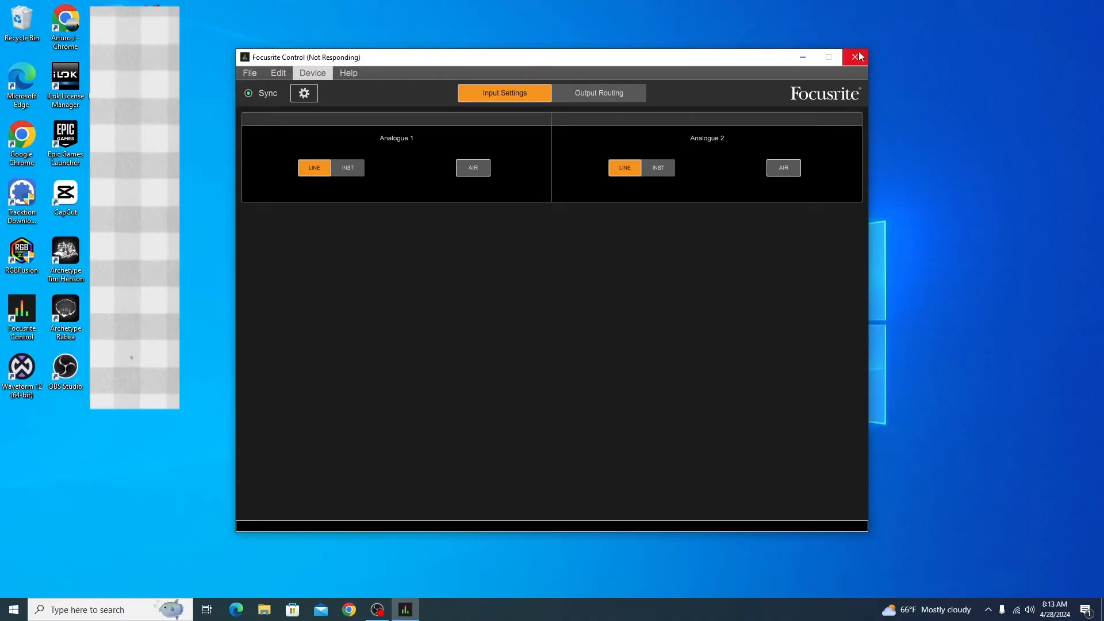
Step: Finish closing Focusrite Control and launch Archetype Rabea from the desktop
{"action": "left_click", "coordinate": [855, 58]}
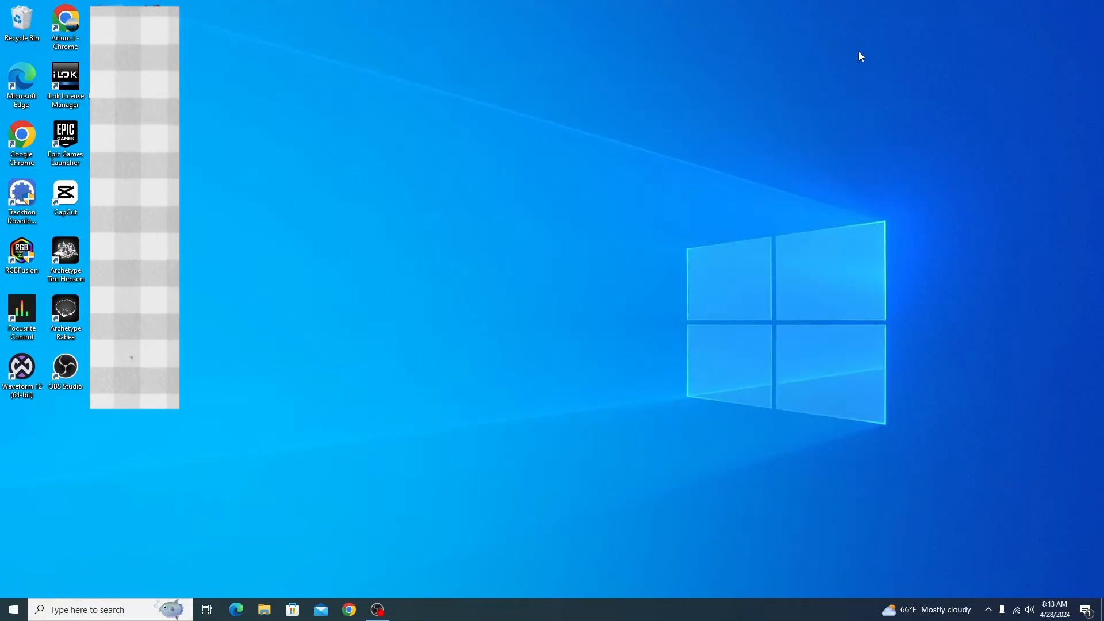
{"action": "mouse_move", "coordinate": [582, 107]}
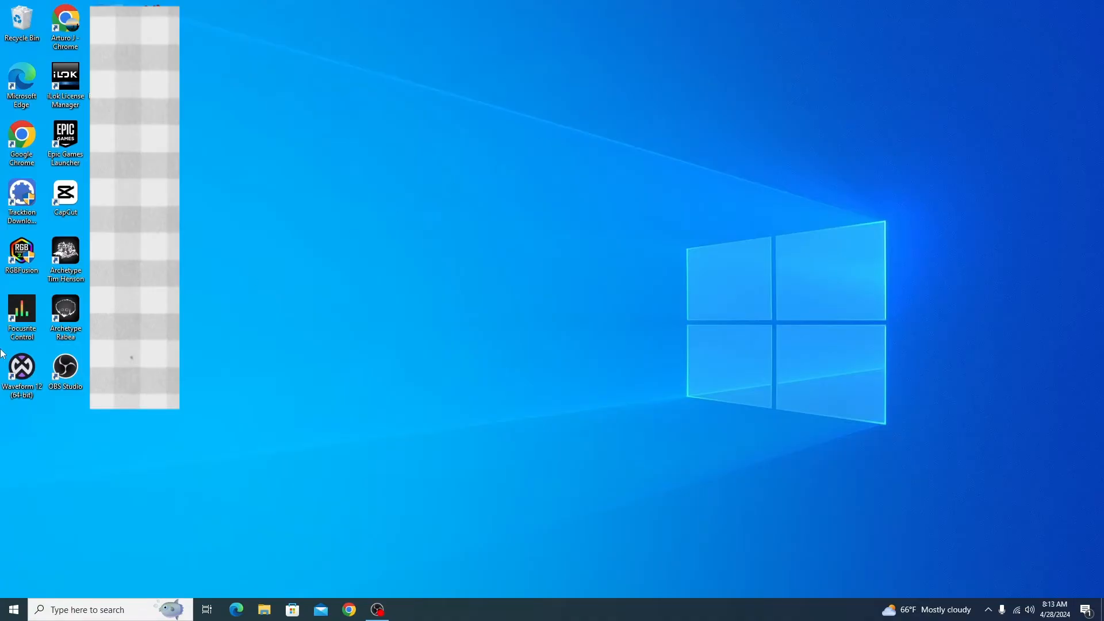
{"action": "mouse_move", "coordinate": [64, 313]}
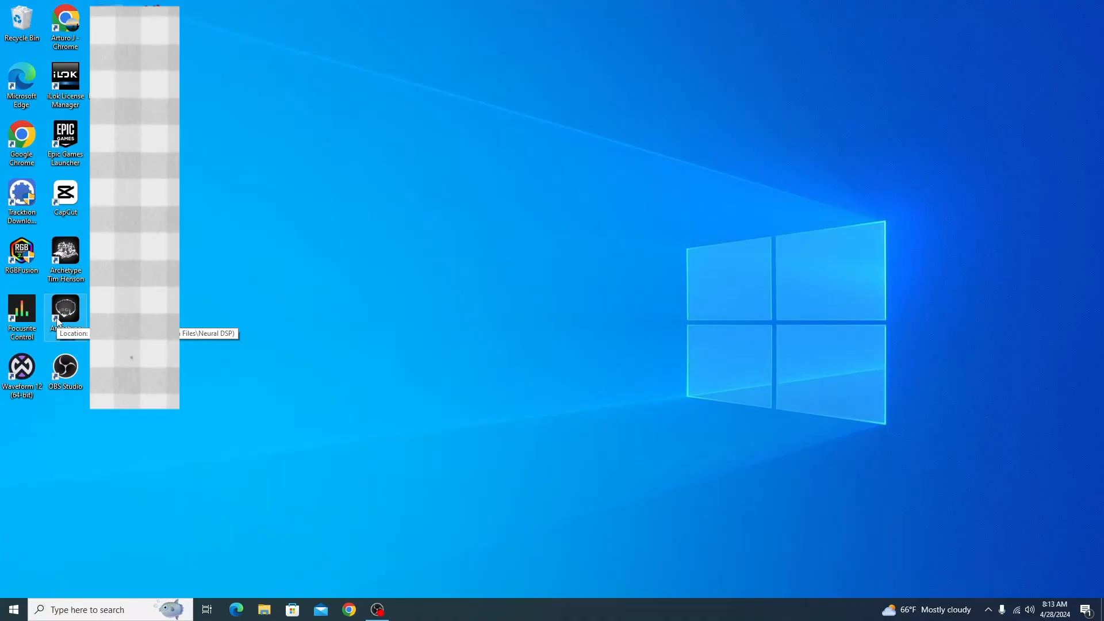
{"action": "double_click", "coordinate": [65, 313]}
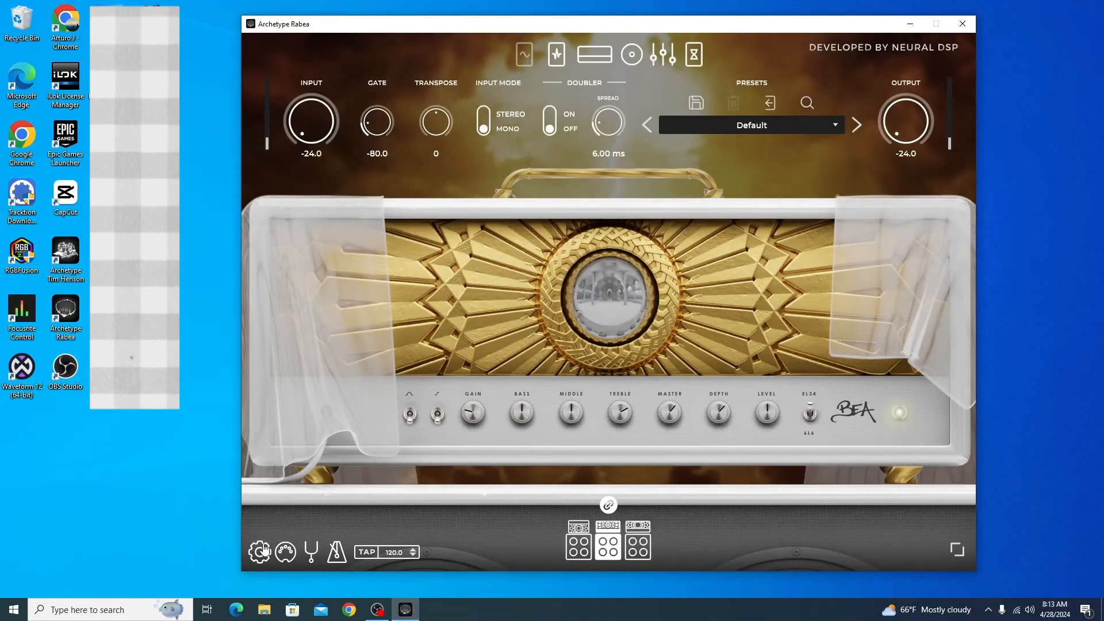
Step: Show the Audio Settings dialog from the gear icon
{"action": "left_click", "coordinate": [259, 551]}
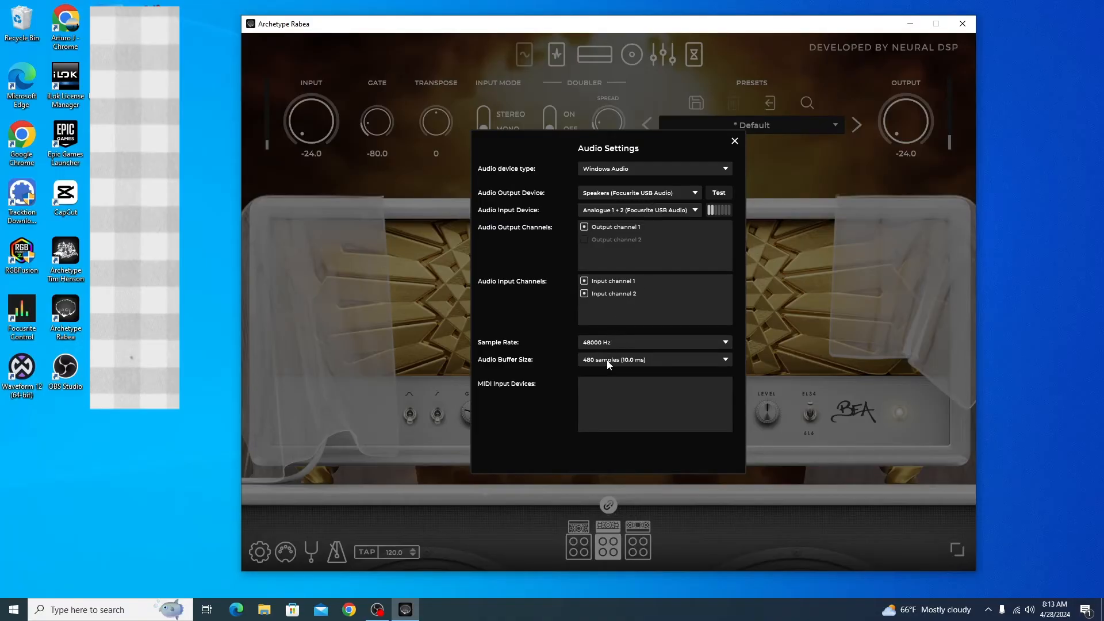
{"action": "mouse_move", "coordinate": [619, 373]}
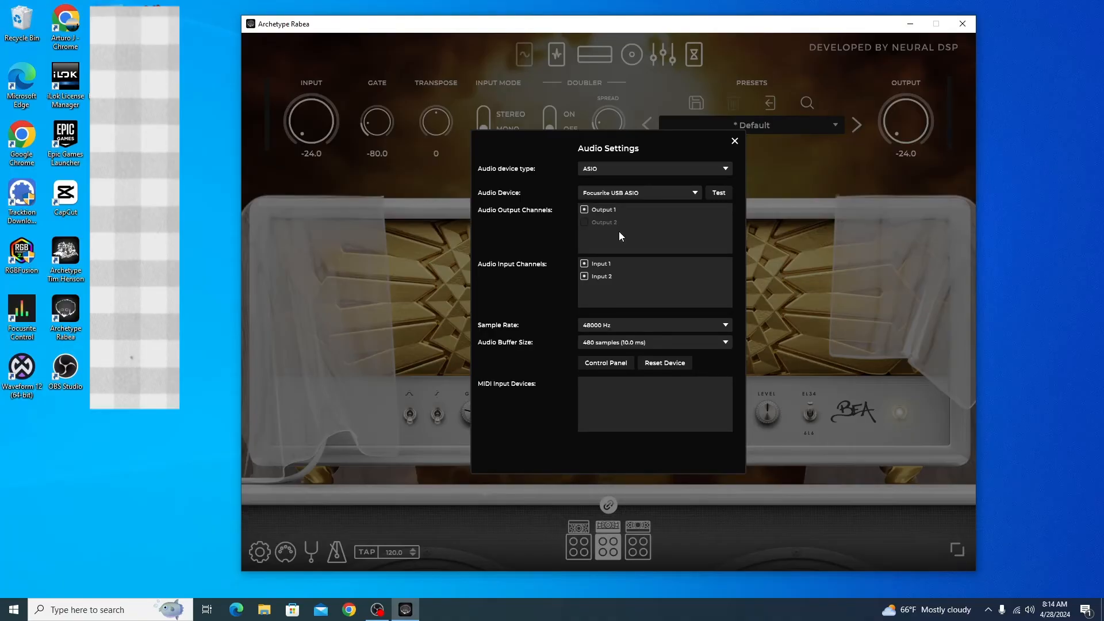
{"action": "mouse_move", "coordinate": [623, 197]}
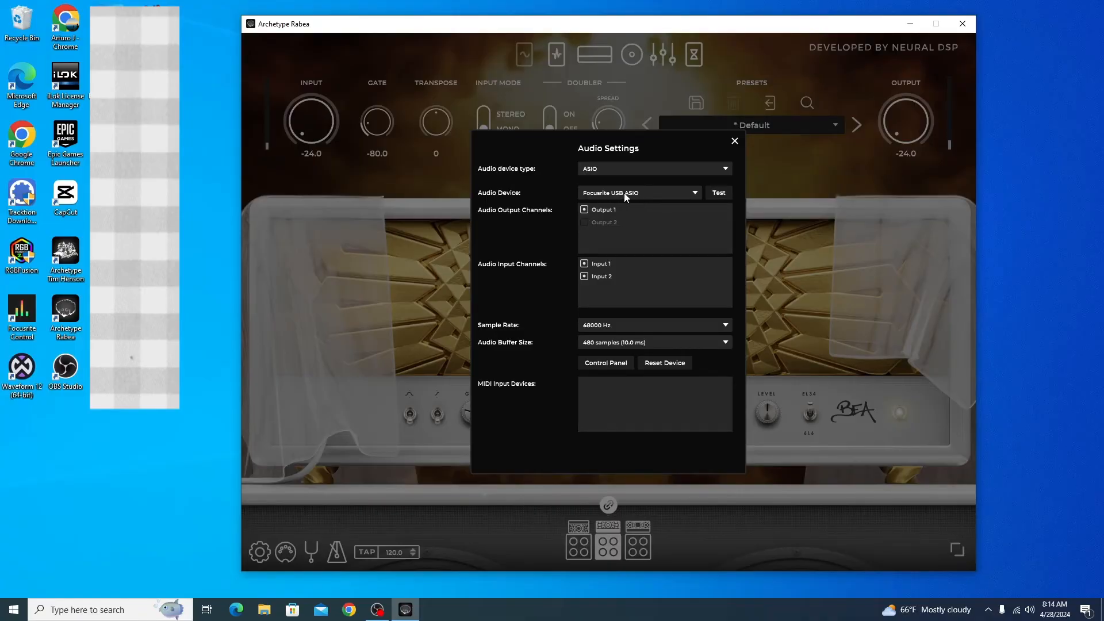
{"action": "left_click", "coordinate": [637, 192]}
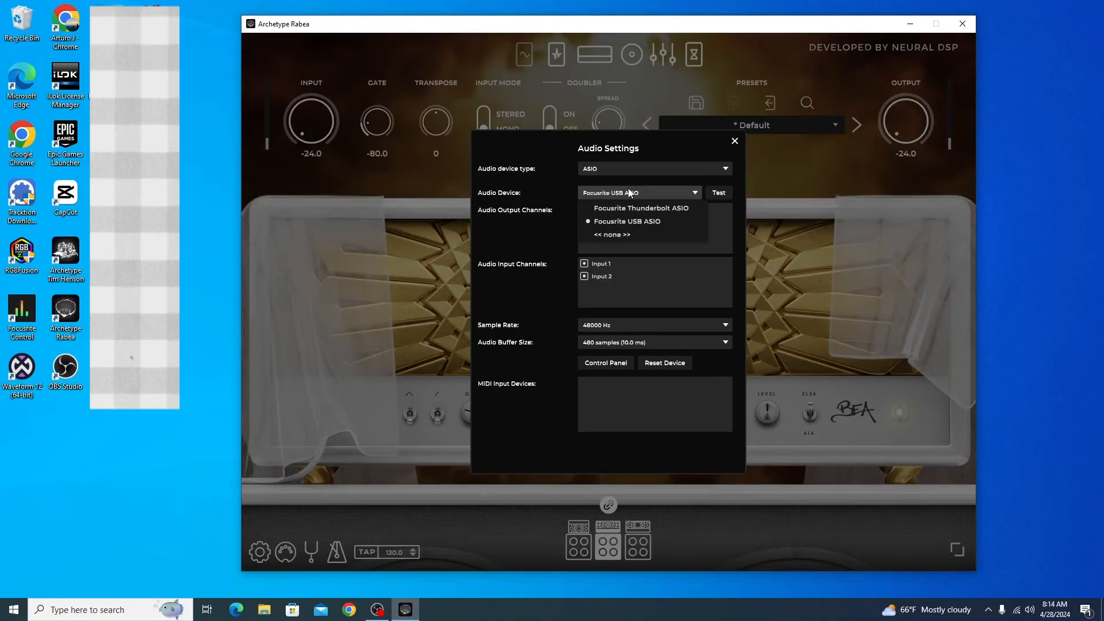
{"action": "left_click", "coordinate": [627, 221]}
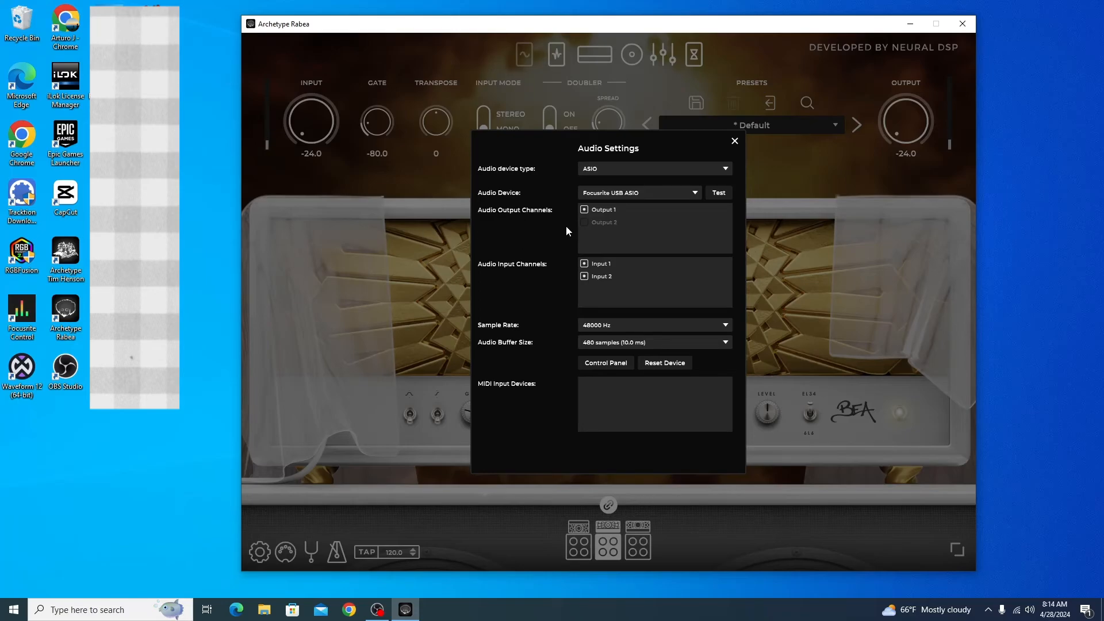
{"action": "mouse_move", "coordinate": [566, 235]}
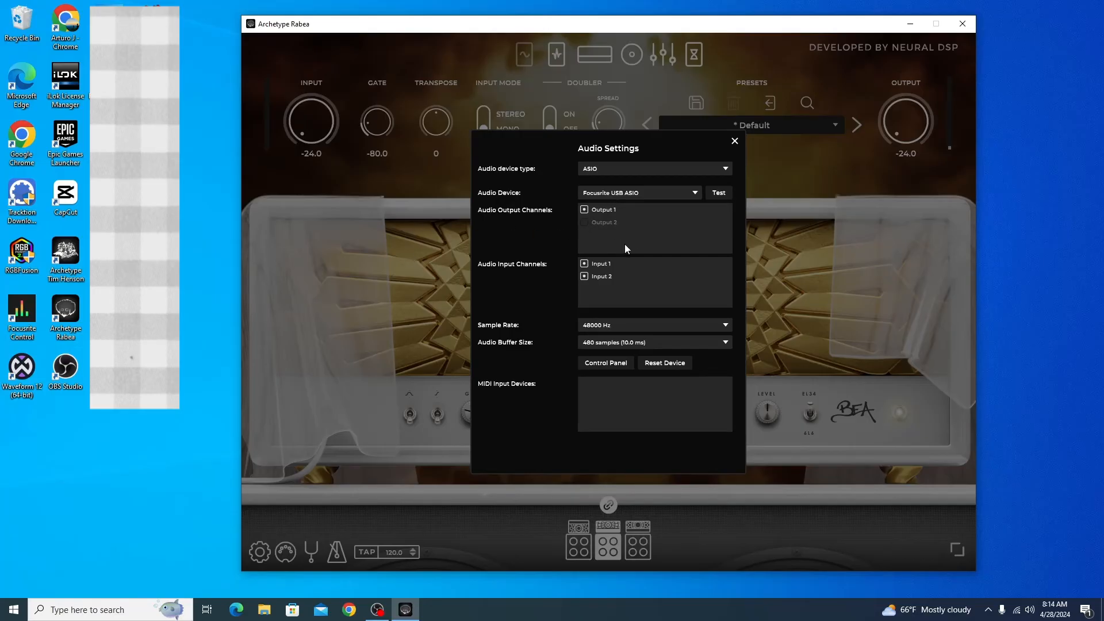
{"action": "mouse_move", "coordinate": [474, 542]}
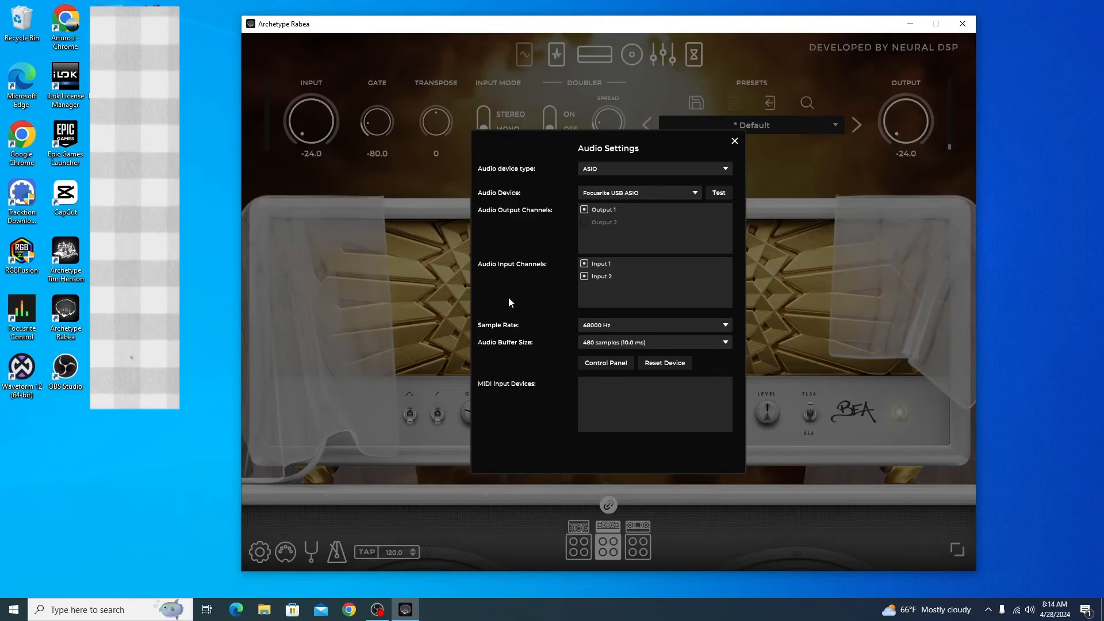
{"action": "mouse_move", "coordinate": [544, 297]}
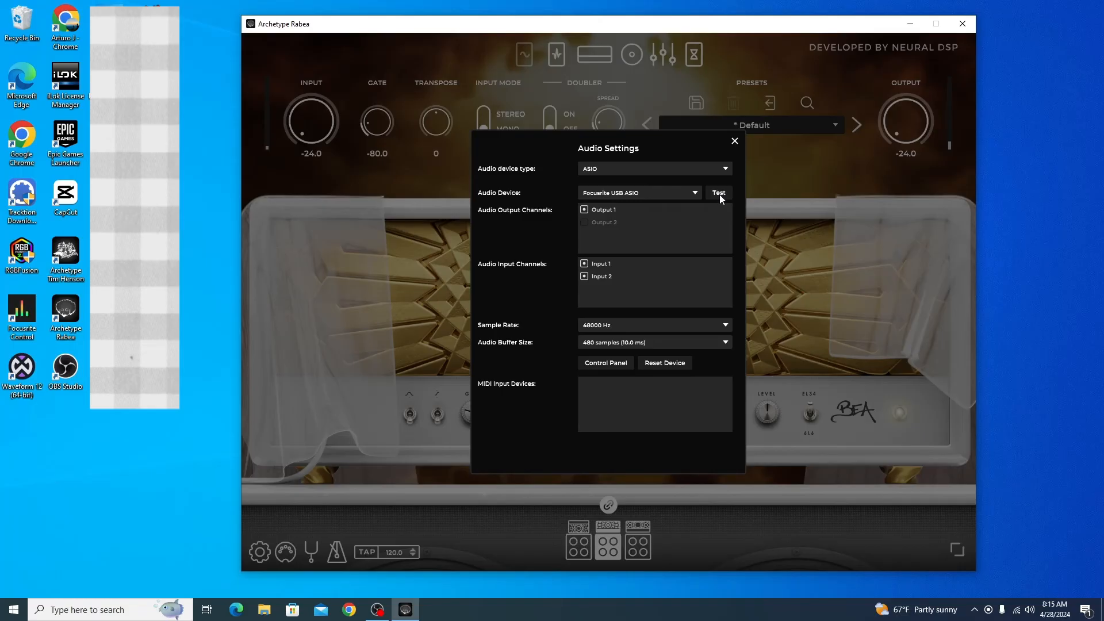
{"action": "mouse_move", "coordinate": [737, 162]}
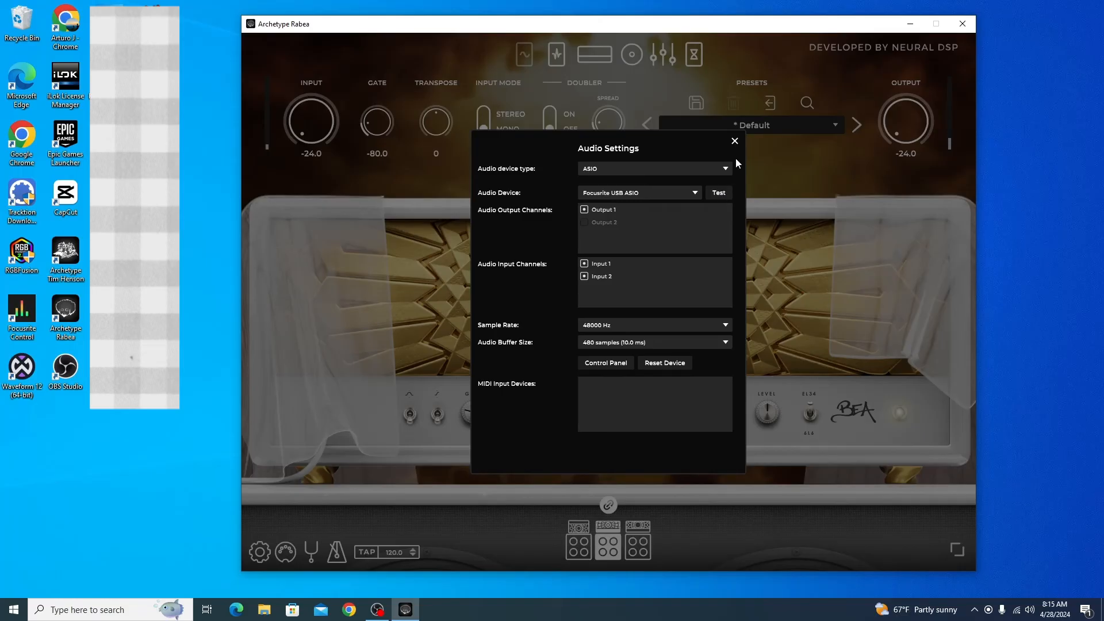
Step: Close Audio Settings, keeping Focusrite USB ASIO, returning to the Default preset amp view
{"action": "left_click", "coordinate": [734, 141]}
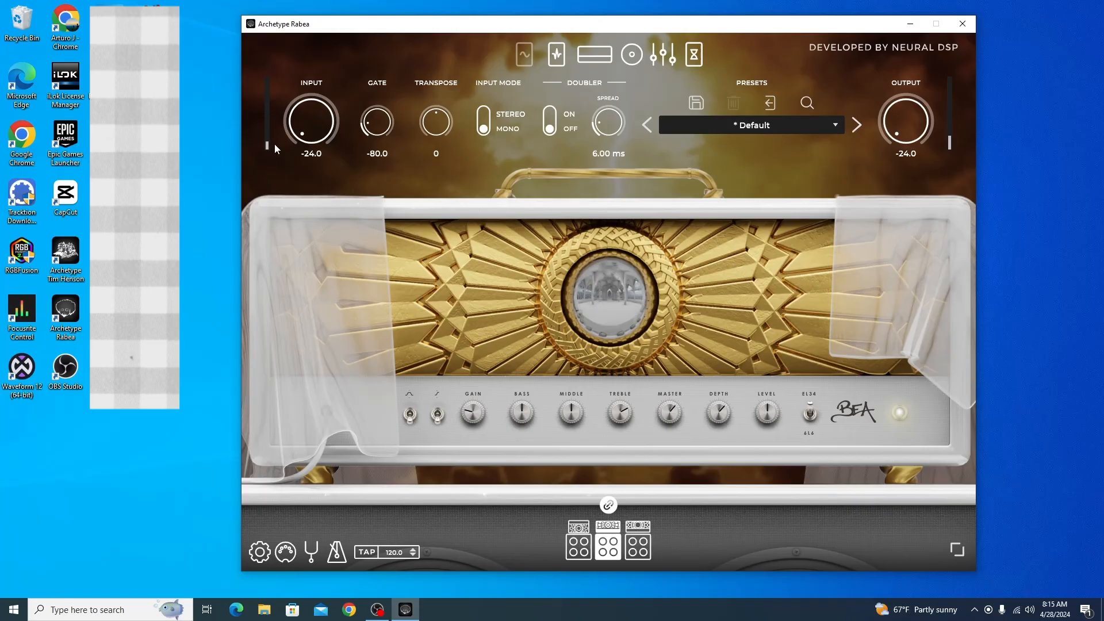
{"action": "mouse_move", "coordinate": [269, 257]}
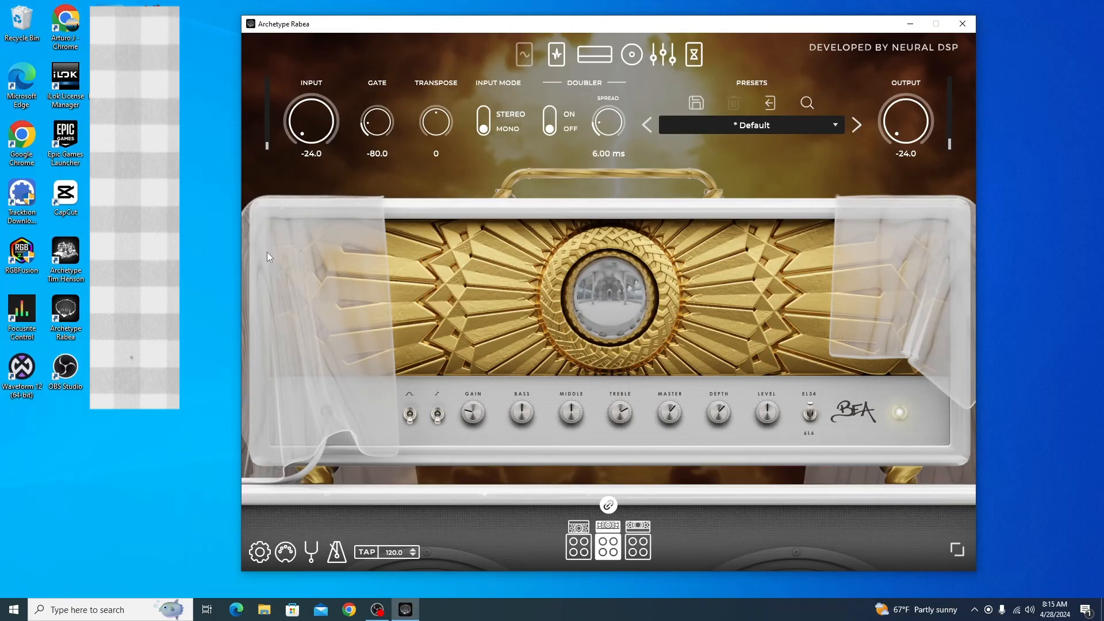
{"action": "mouse_move", "coordinate": [266, 180]}
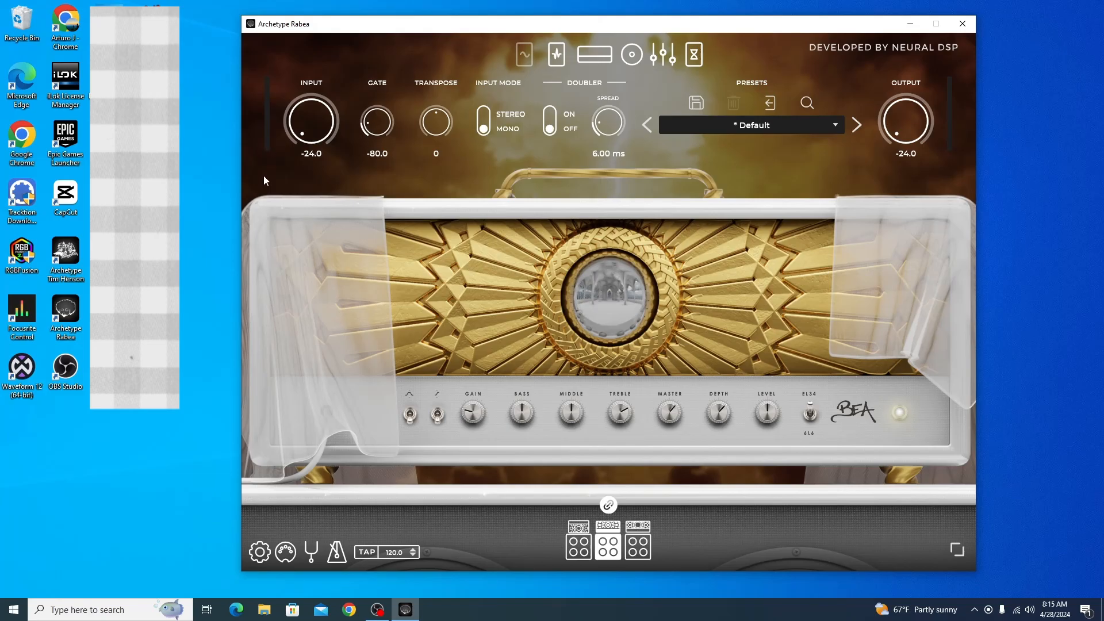
{"action": "mouse_move", "coordinate": [500, 271]}
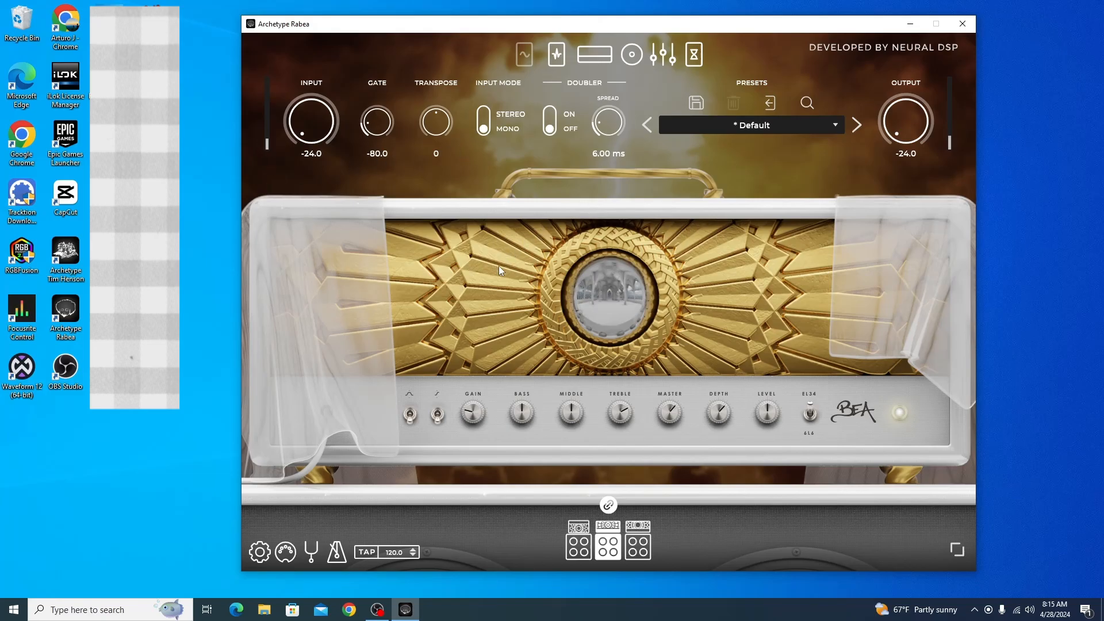
{"action": "mouse_move", "coordinate": [492, 96]}
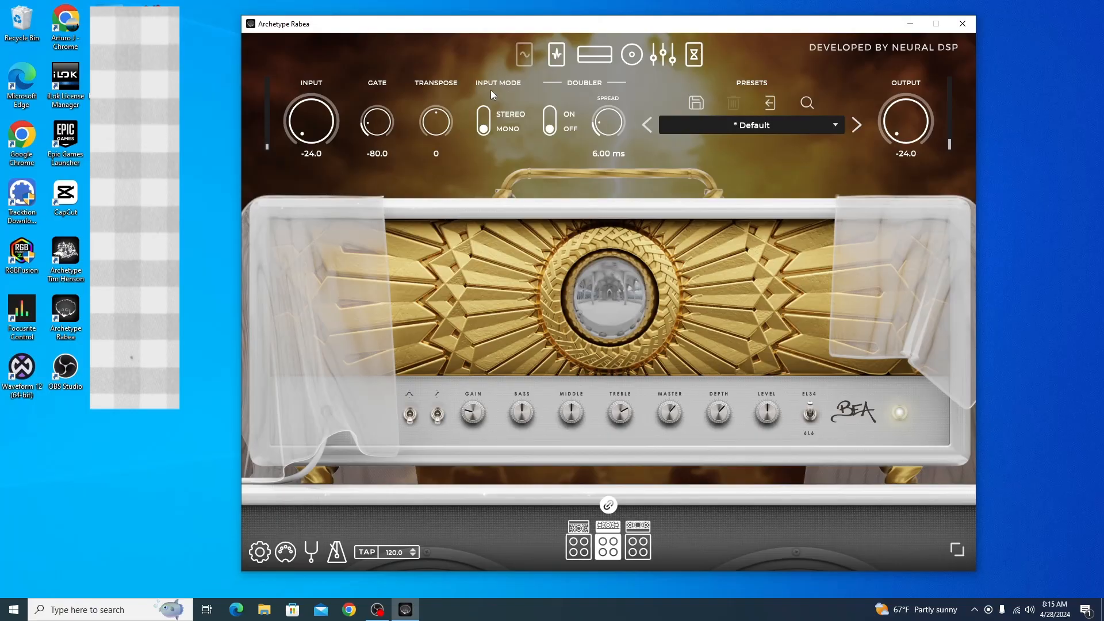
{"action": "mouse_move", "coordinate": [503, 116]}
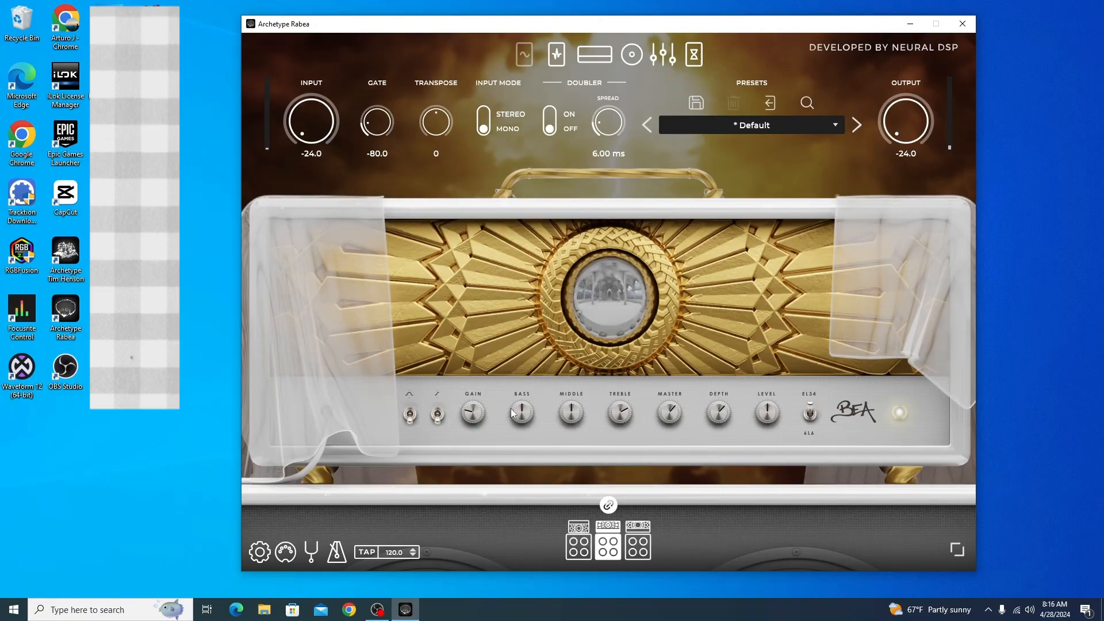
{"action": "mouse_move", "coordinate": [515, 413]}
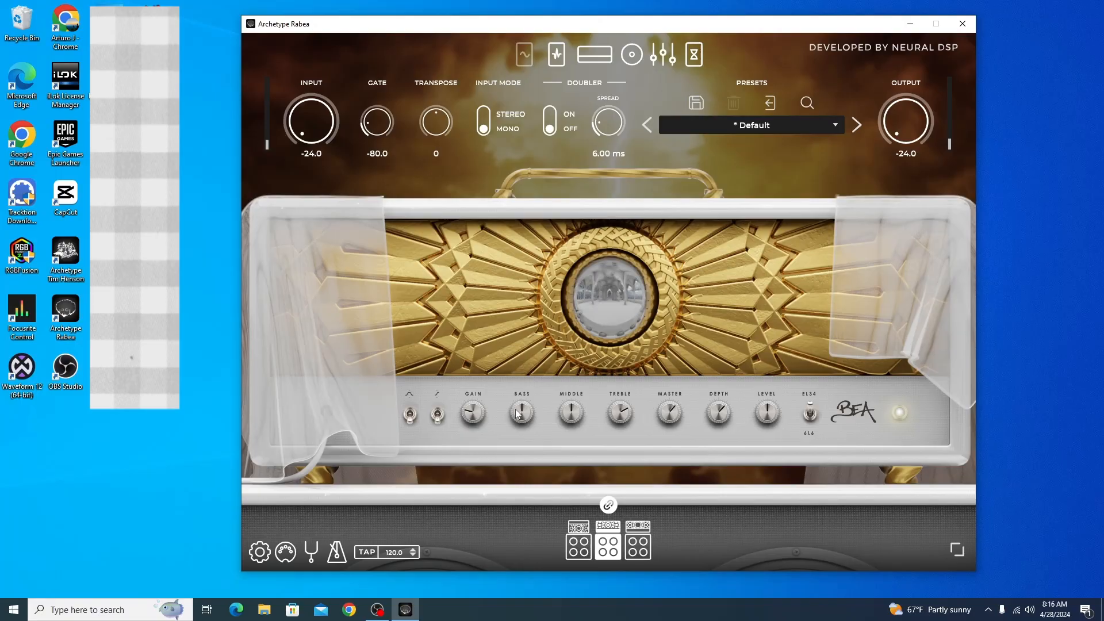